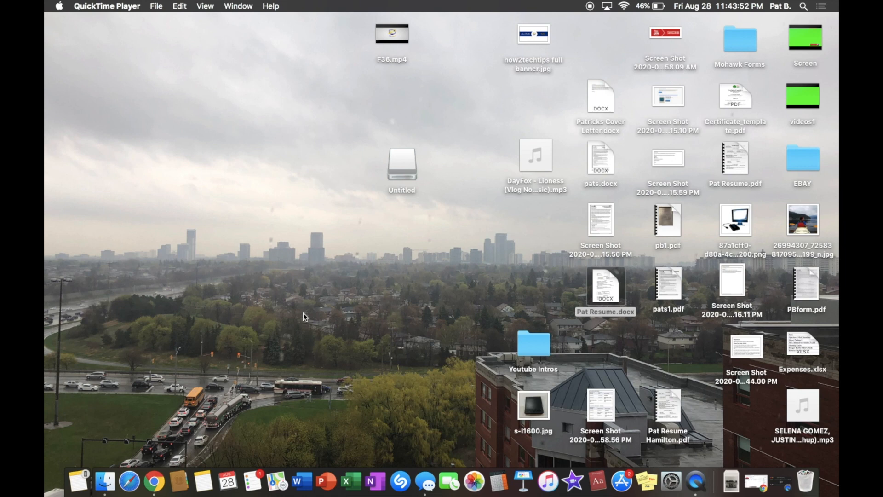
{"action": "mouse_move", "coordinate": [101, 47]}
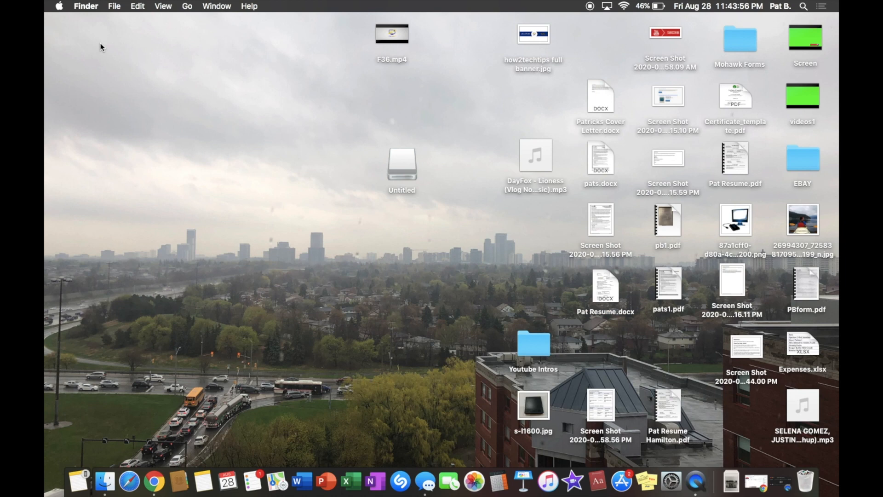
Step: Bring up the Apple menu with its Recent Items of applications and documents
{"action": "left_click", "coordinate": [59, 6]}
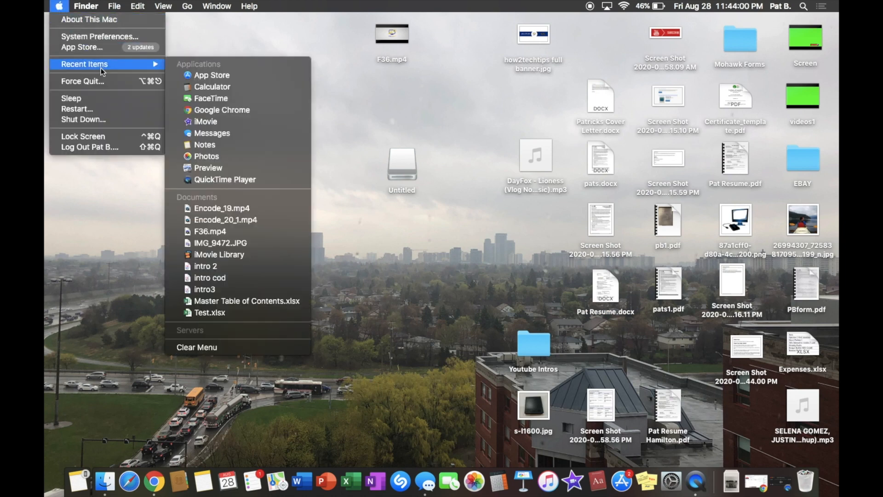
{"action": "mouse_move", "coordinate": [90, 19]}
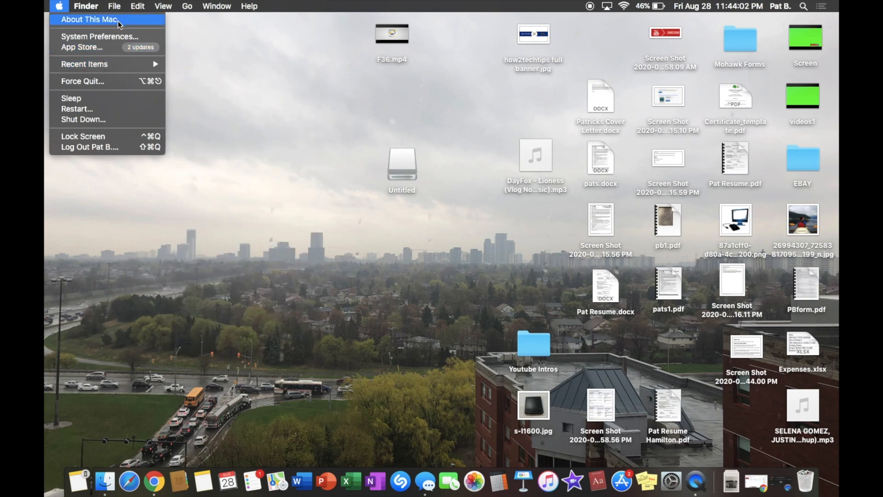
Step: Review About This Mac (High Sierra 10.13.6, Displays, Storage) and request a Software Update check
{"action": "left_click", "coordinate": [89, 19]}
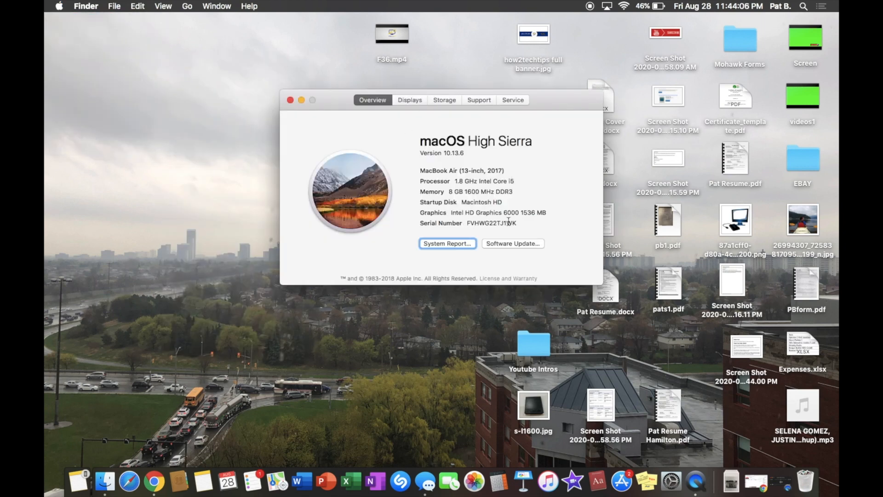
{"action": "mouse_move", "coordinate": [409, 100]}
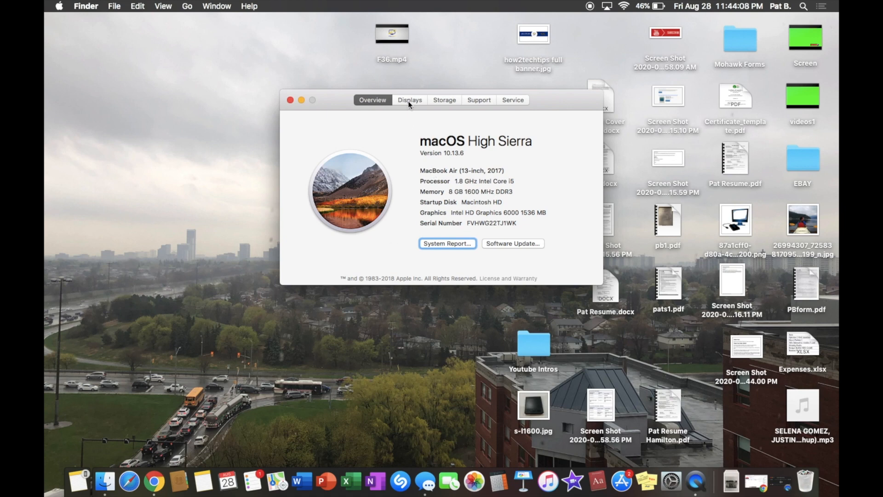
{"action": "left_click", "coordinate": [409, 101]}
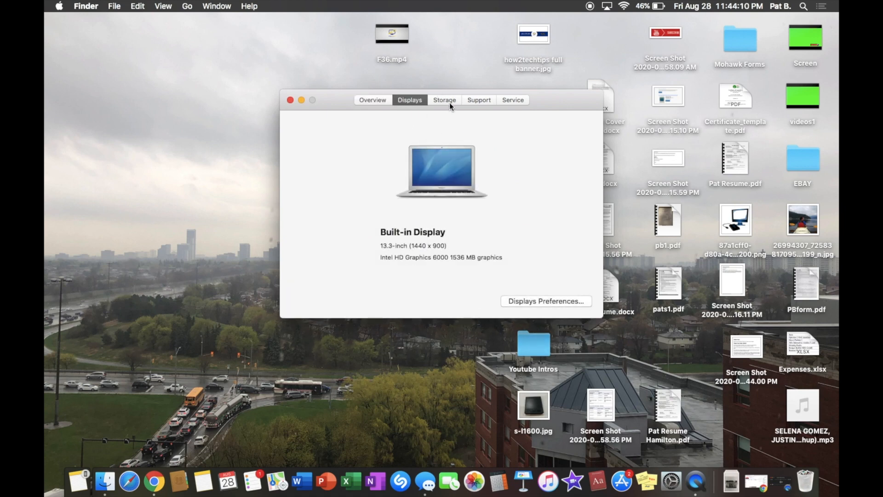
{"action": "left_click", "coordinate": [373, 100]}
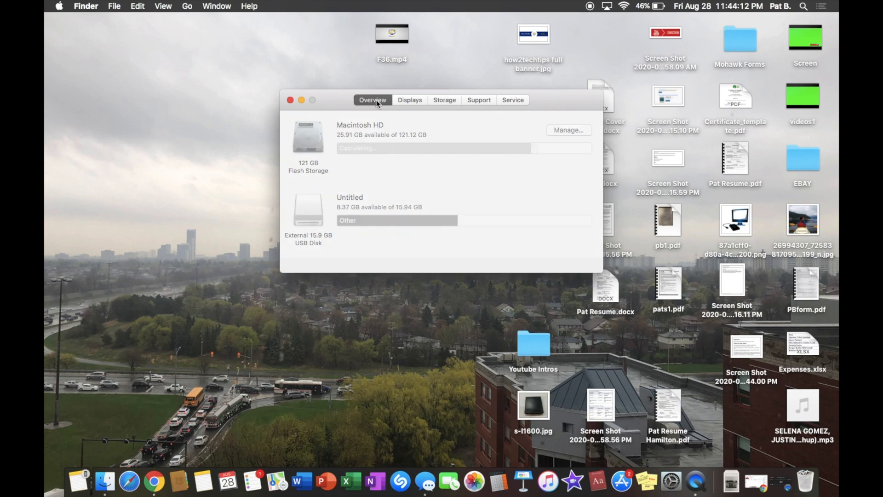
{"action": "left_click", "coordinate": [373, 99]}
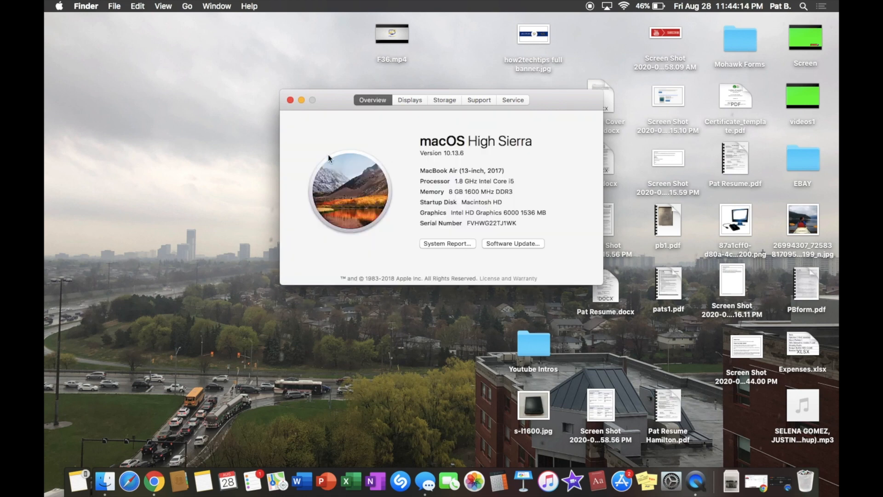
{"action": "mouse_move", "coordinate": [516, 248]}
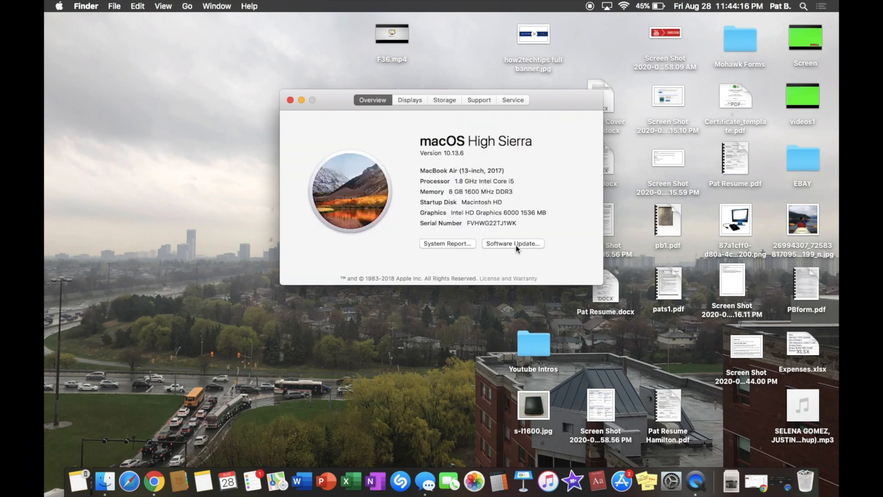
{"action": "left_click", "coordinate": [512, 243]}
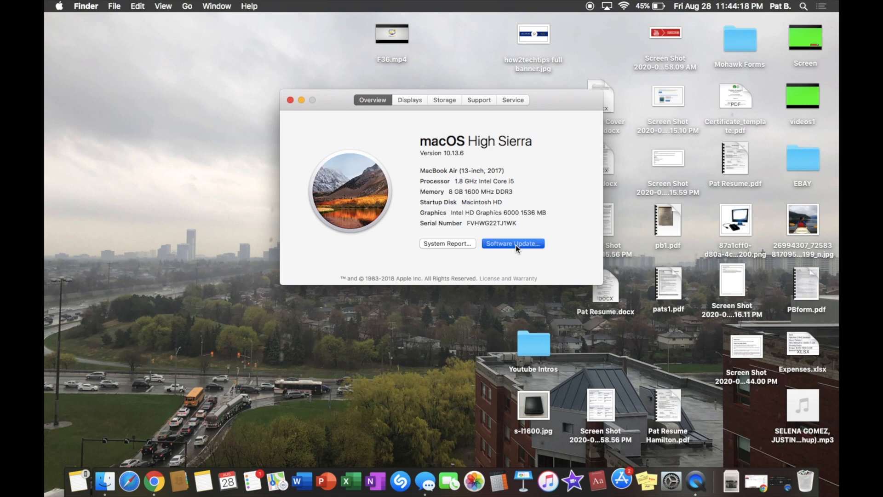
Step: Show the App Store's pending updates: a macOS Software Update and Shazam 2.10
{"action": "left_click", "coordinate": [513, 243]}
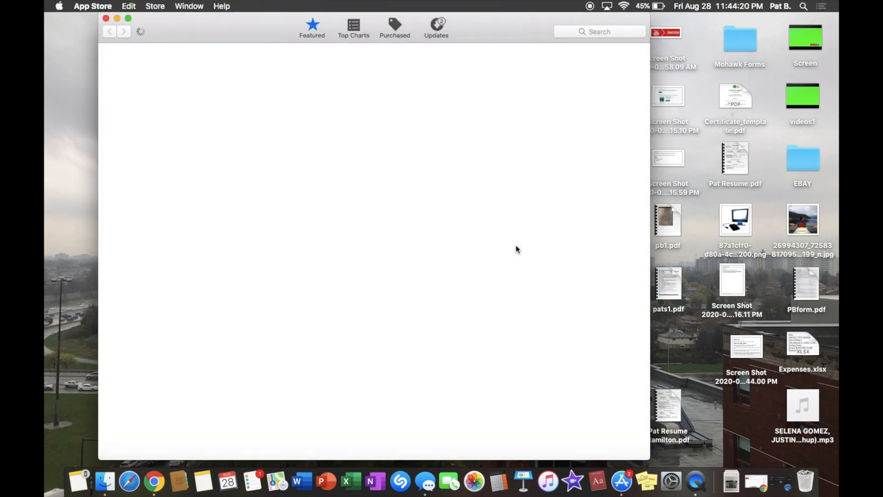
{"action": "left_click", "coordinate": [436, 28]}
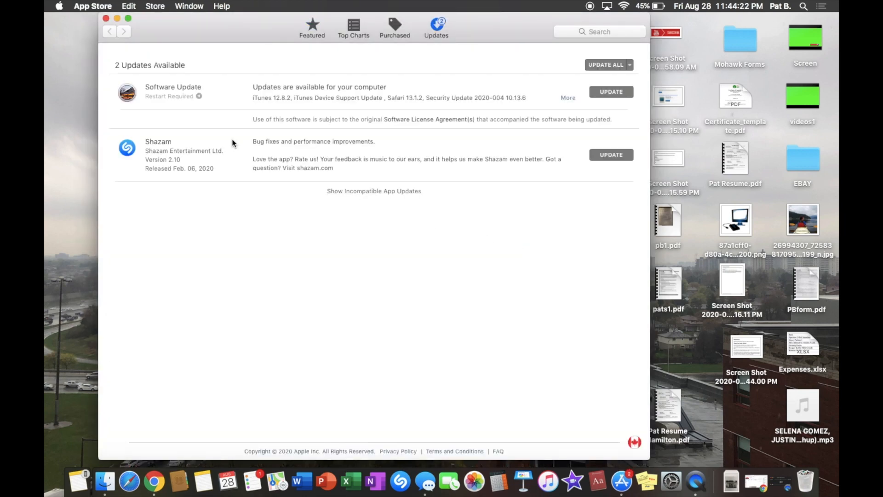
{"action": "mouse_move", "coordinate": [389, 107]}
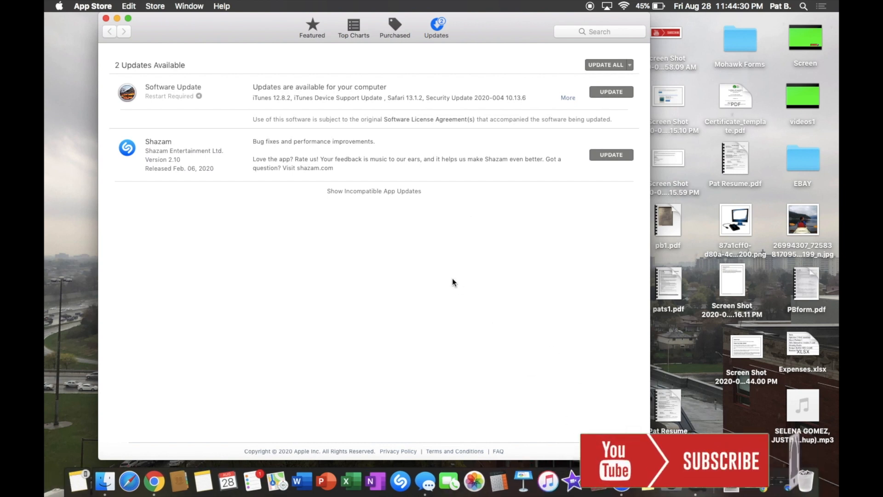
{"action": "mouse_move", "coordinate": [365, 61]}
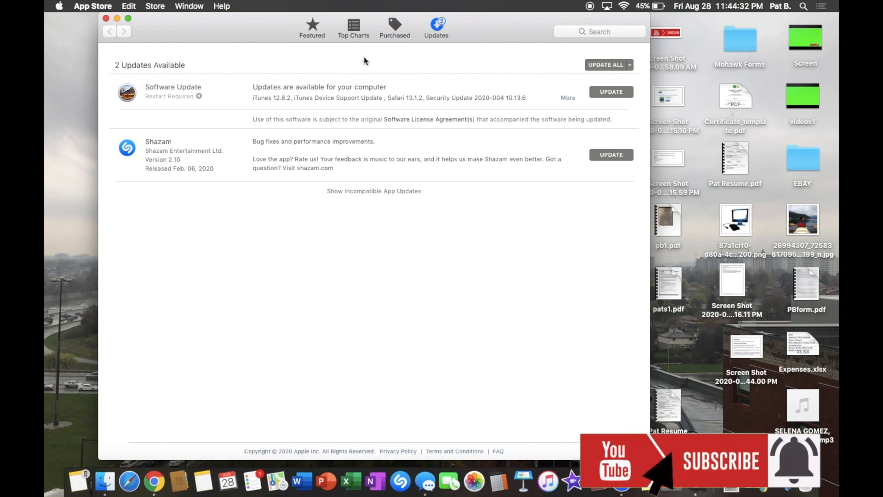
{"action": "mouse_move", "coordinate": [355, 181]}
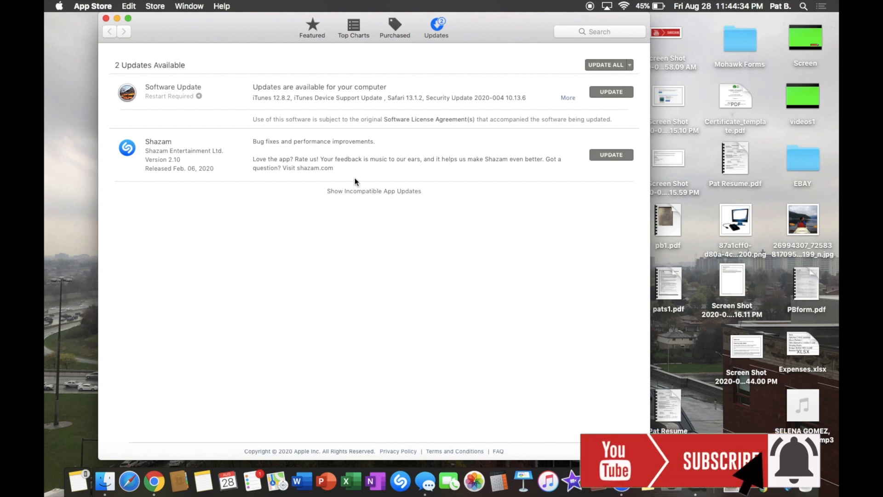
{"action": "mouse_move", "coordinate": [309, 234]}
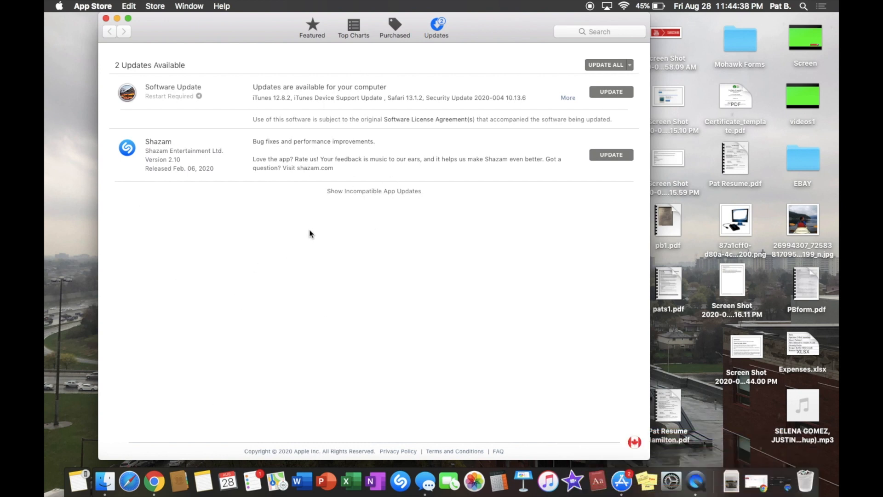
{"action": "mouse_move", "coordinate": [494, 152]}
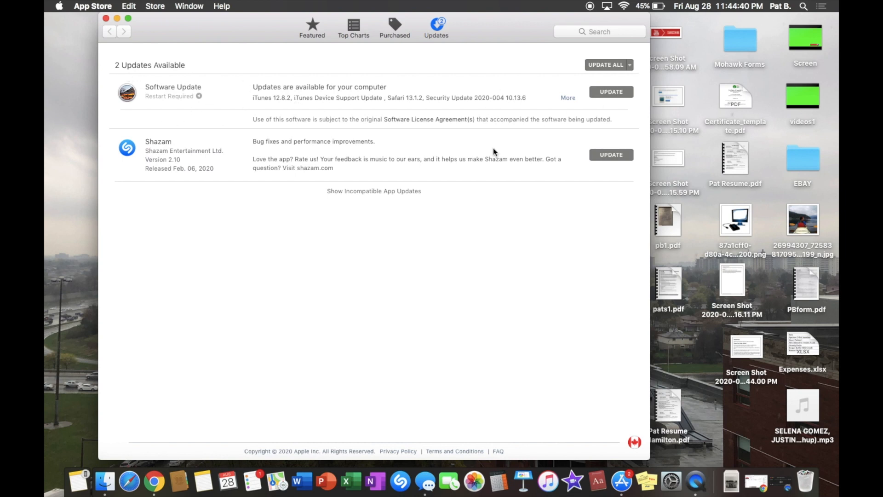
{"action": "mouse_move", "coordinate": [409, 135]}
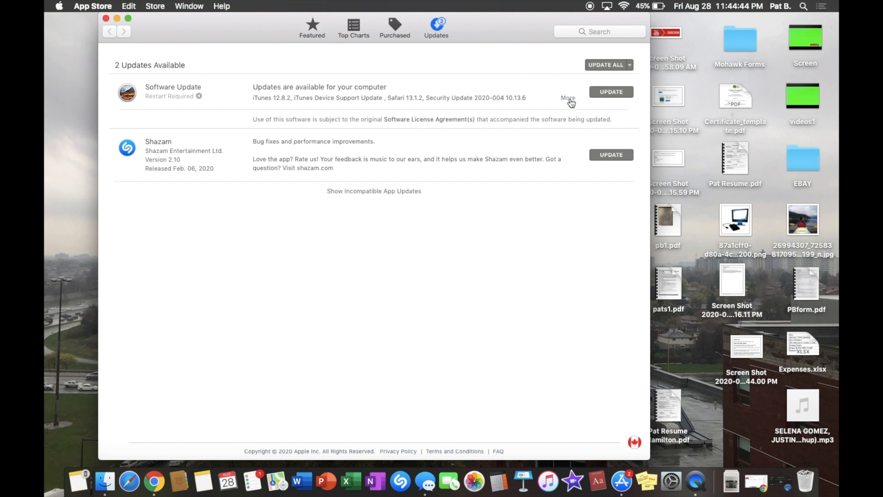
{"action": "mouse_move", "coordinate": [103, 123]}
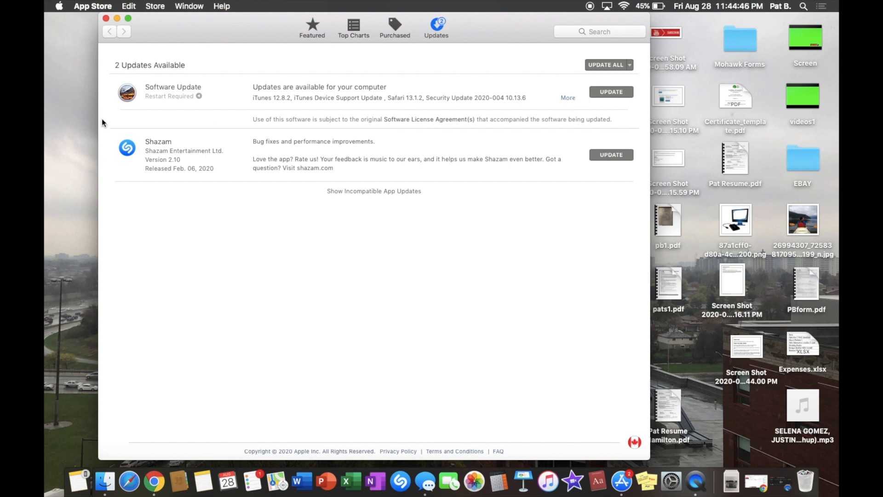
{"action": "mouse_move", "coordinate": [256, 105]}
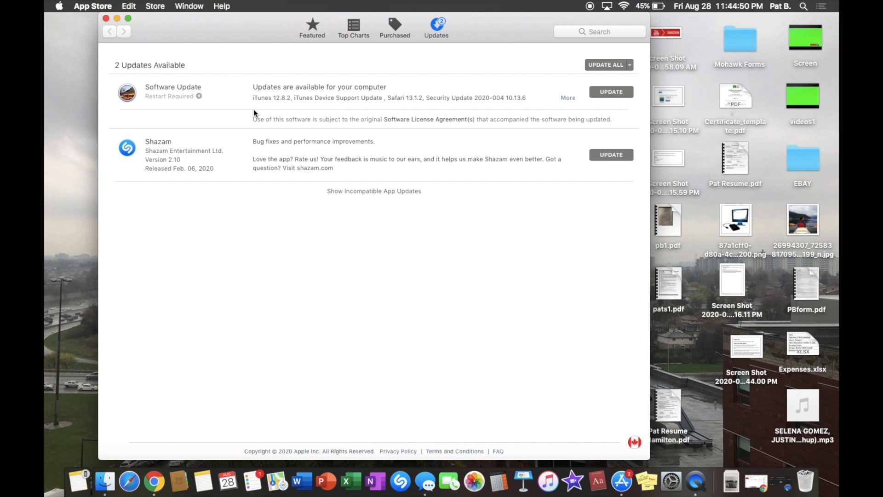
{"action": "mouse_move", "coordinate": [292, 147]}
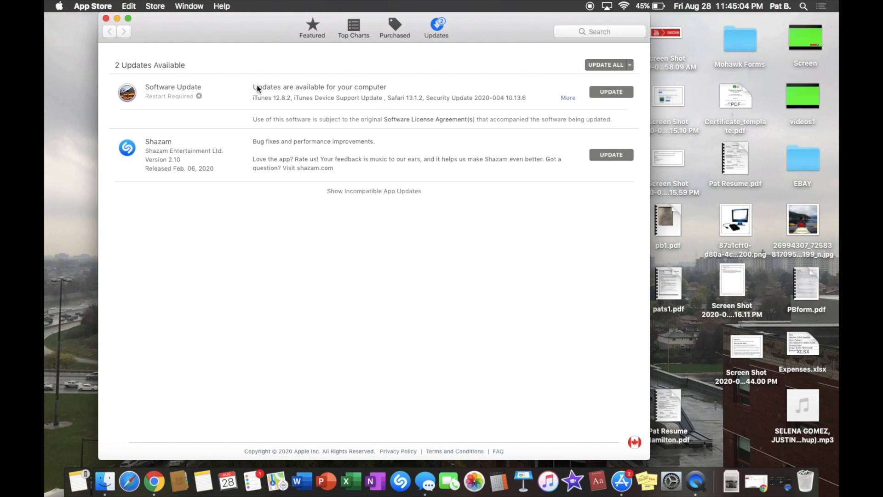
{"action": "mouse_move", "coordinate": [348, 139]}
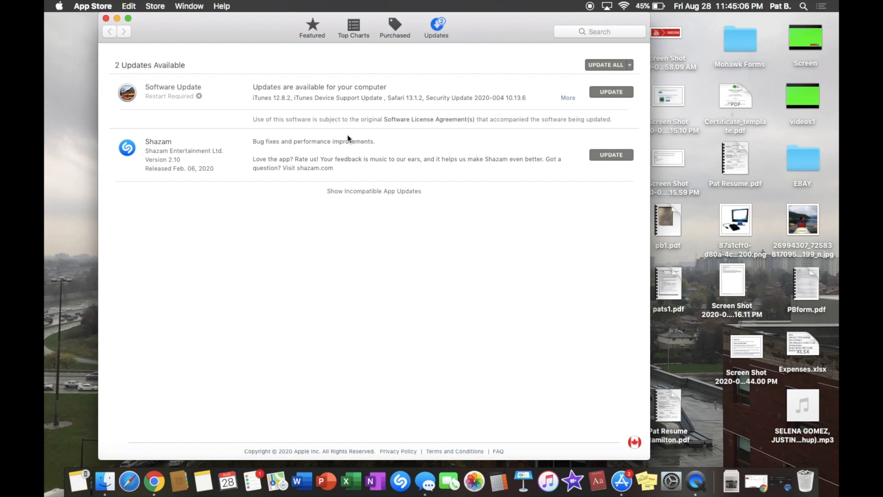
{"action": "mouse_move", "coordinate": [373, 191]}
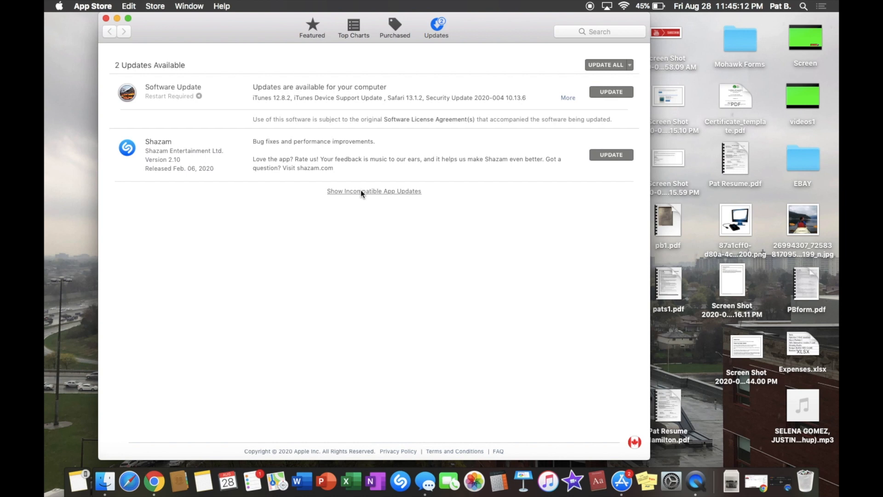
{"action": "mouse_move", "coordinate": [285, 213]}
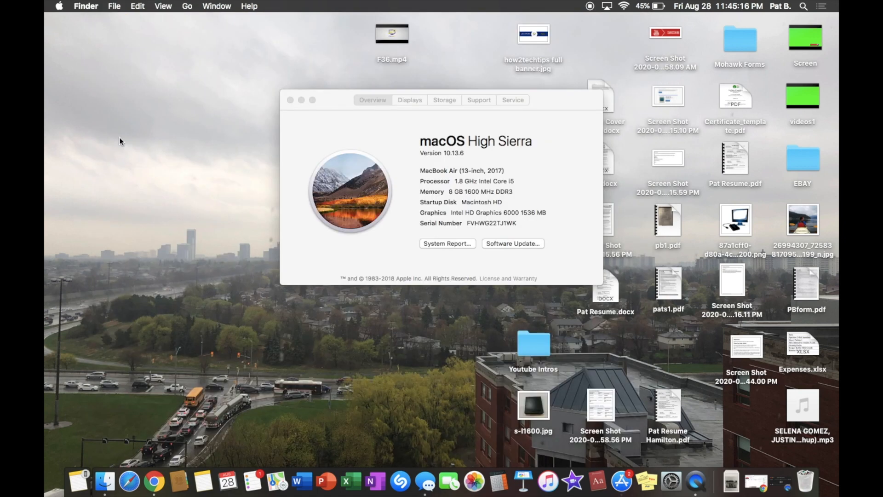
Step: Close About This Mac and browse the App Store Featured page down to Editors' Choice
{"action": "left_click", "coordinate": [291, 101]}
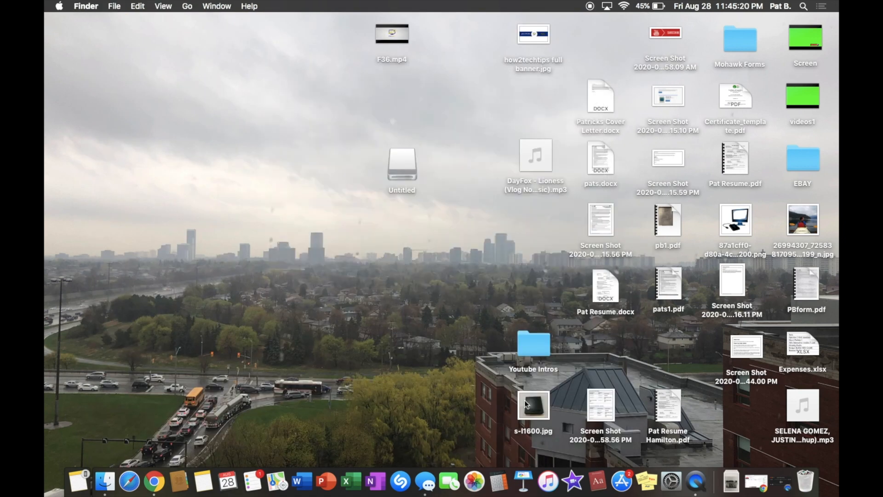
{"action": "left_click", "coordinate": [620, 481]}
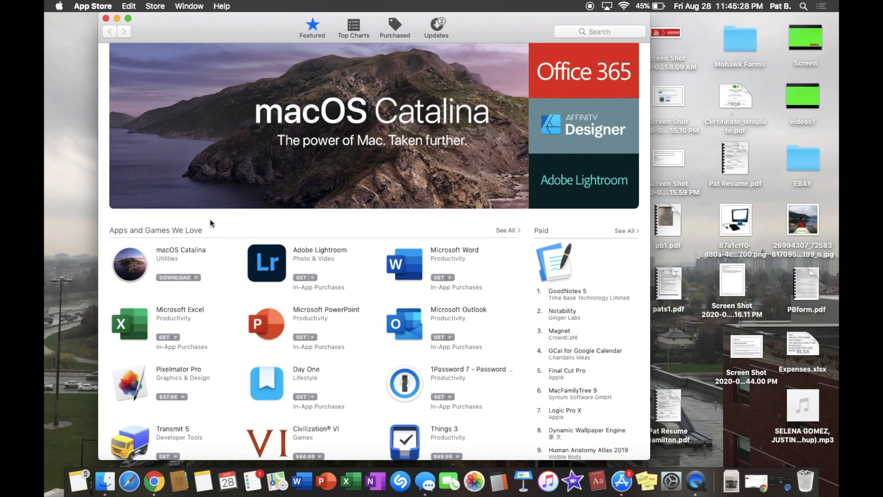
{"action": "mouse_move", "coordinate": [512, 134]}
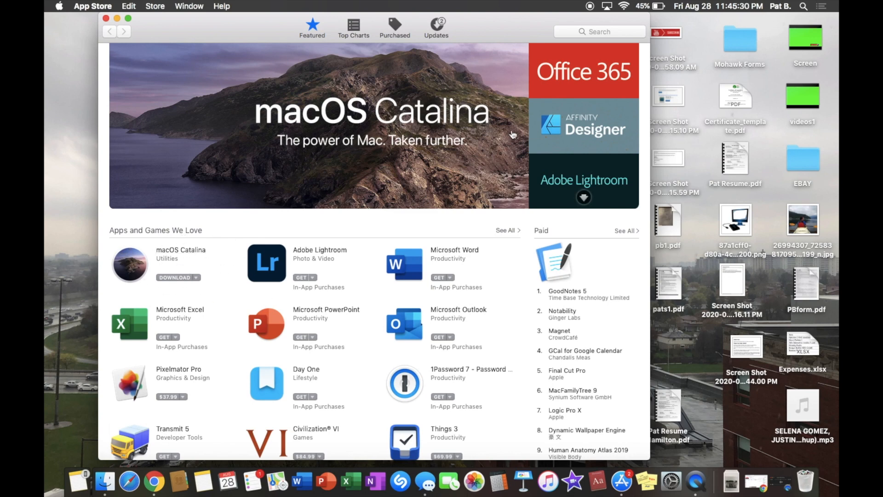
{"action": "scroll", "scroll_direction": "down", "scroll_amount": 3}
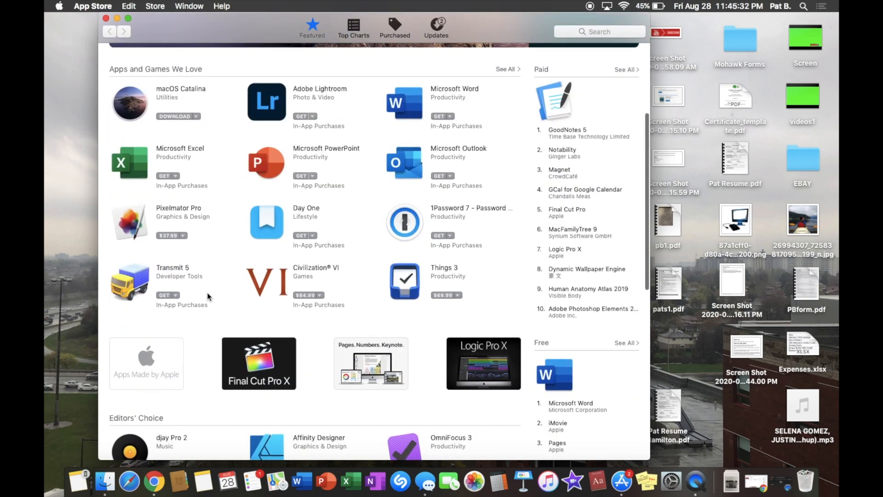
{"action": "scroll", "scroll_direction": "down", "scroll_amount": 3}
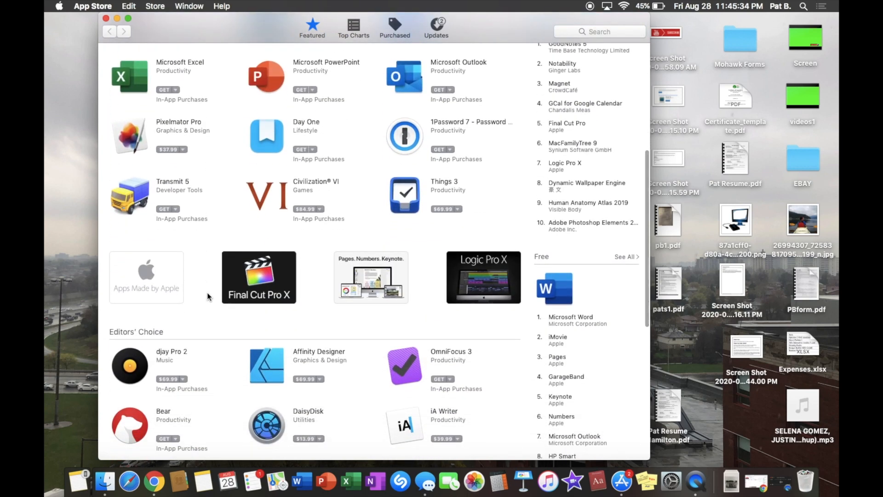
{"action": "mouse_move", "coordinate": [491, 106]}
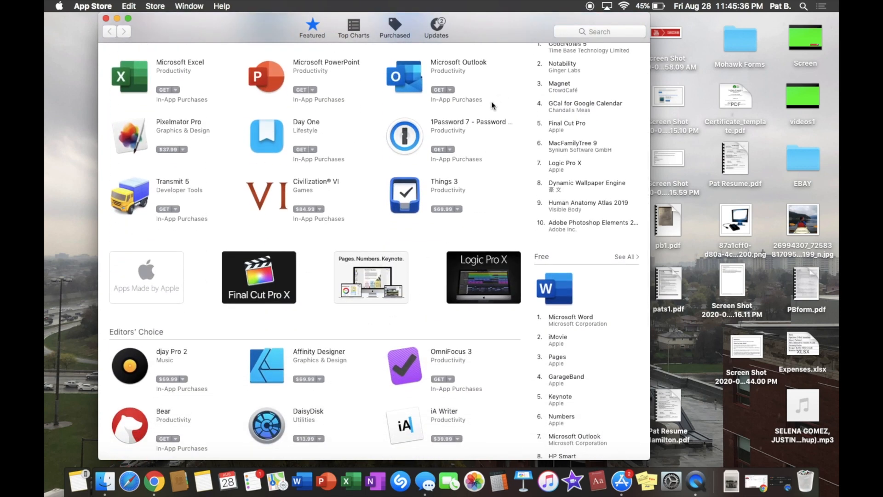
Step: Search the store for 'mac os', returning 176 results including macOS Catalina
{"action": "left_click", "coordinate": [599, 31]}
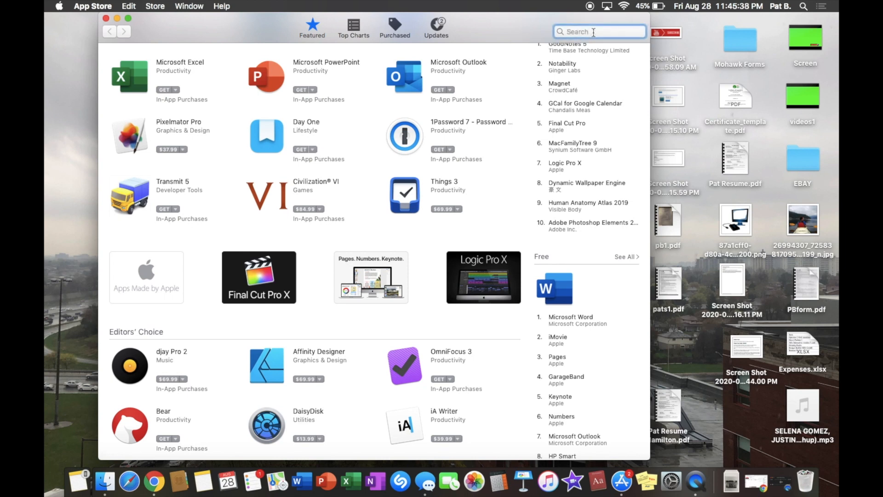
{"action": "type", "text": "mac"}
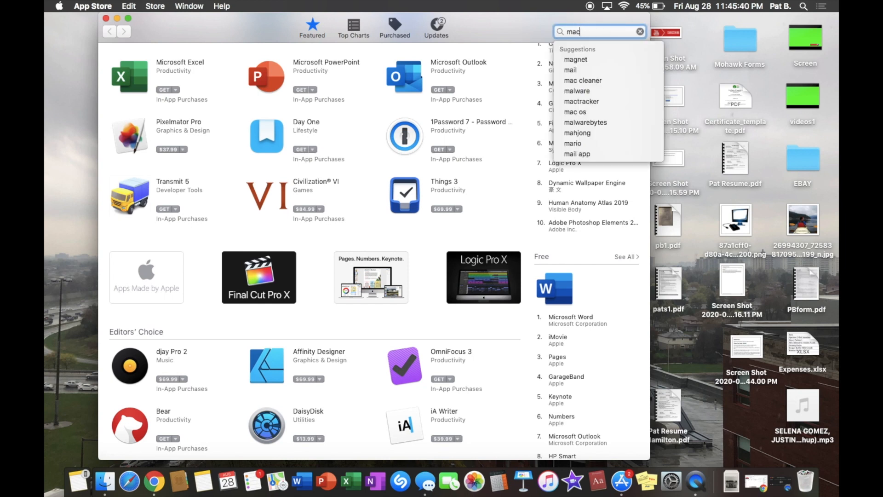
{"action": "left_click", "coordinate": [575, 111]}
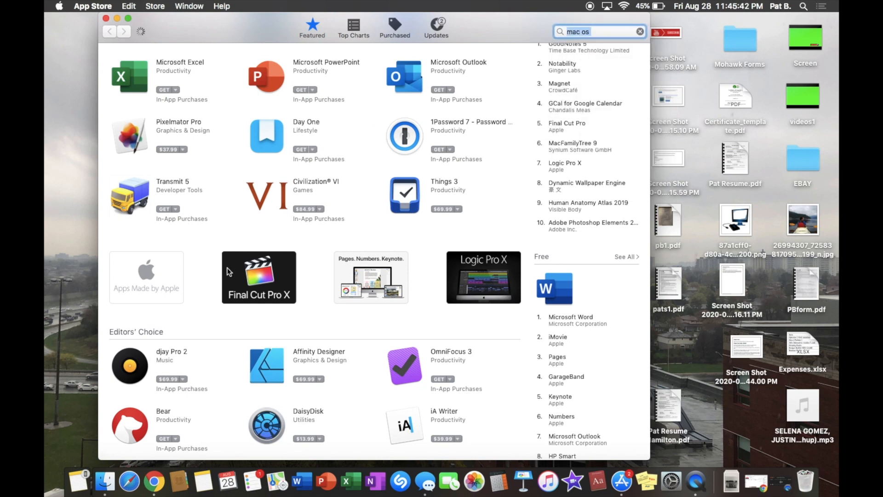
{"action": "key", "text": "Return"}
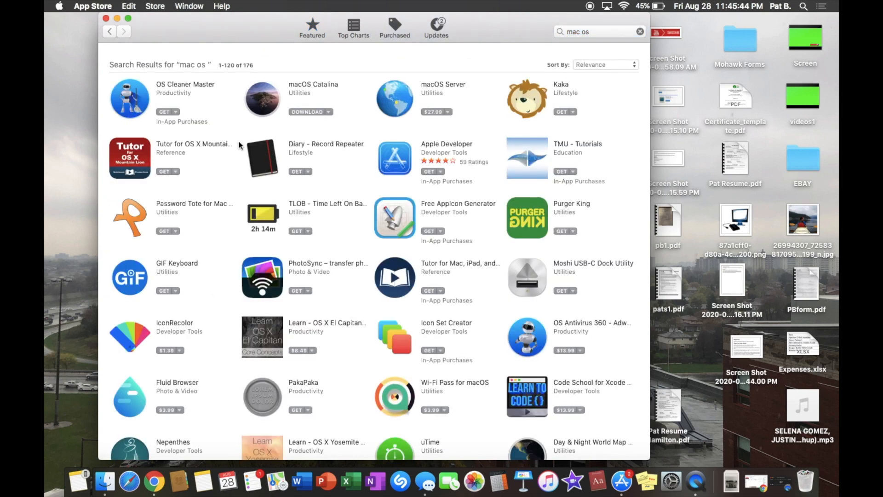
{"action": "mouse_move", "coordinate": [332, 45]}
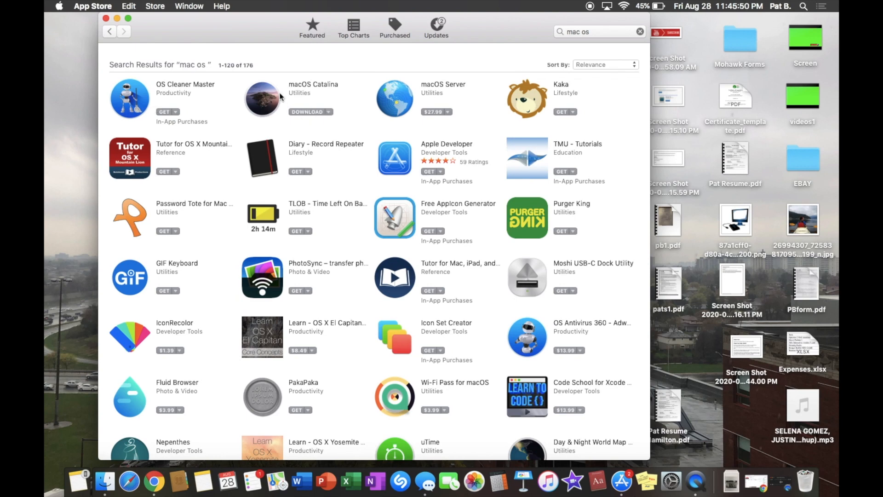
Step: View the macOS Catalina page: version 10.15.6, free, 4.90 GB, Download available
{"action": "left_click", "coordinate": [262, 99]}
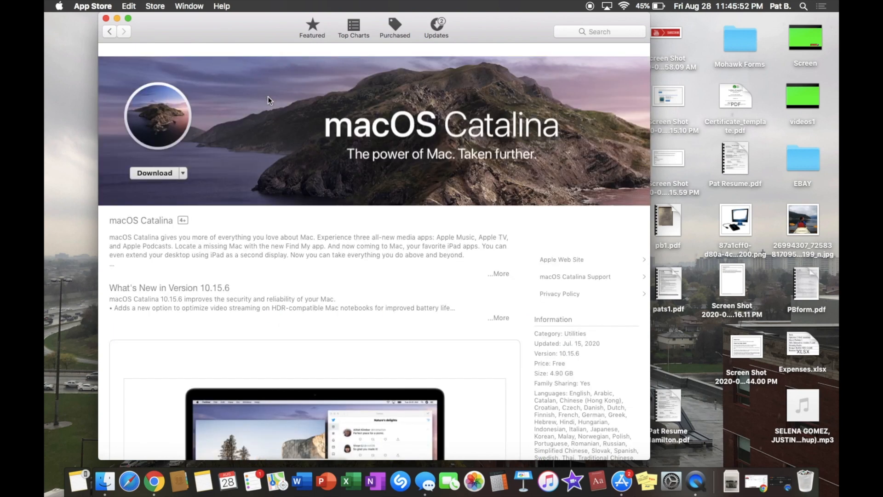
{"action": "scroll", "scroll_direction": "down", "scroll_amount": 3}
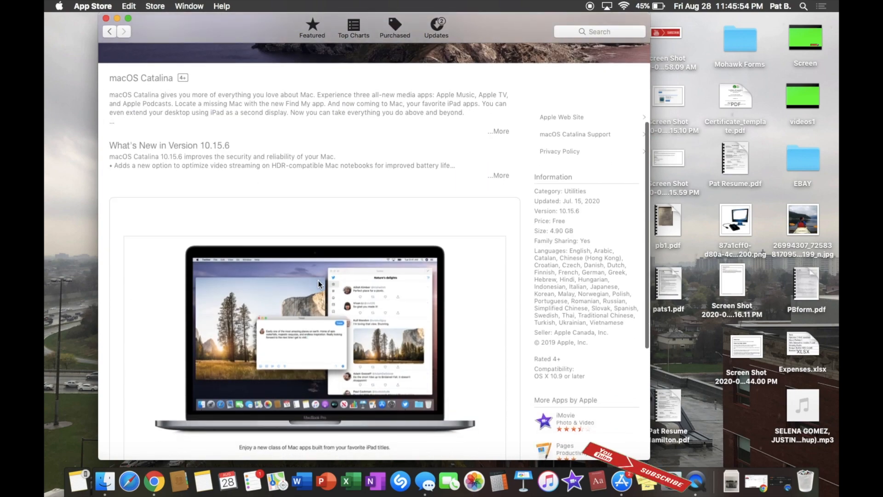
{"action": "scroll", "scroll_direction": "down", "scroll_amount": 3}
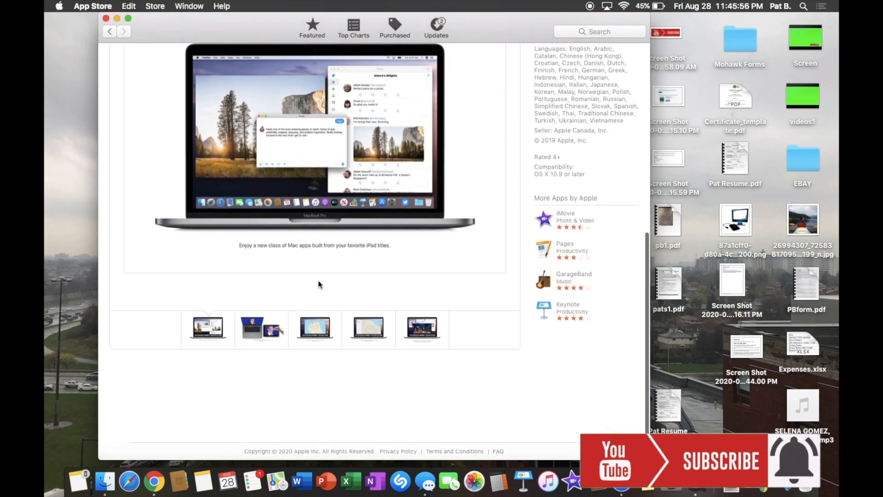
{"action": "scroll", "scroll_direction": "up", "scroll_amount": 3}
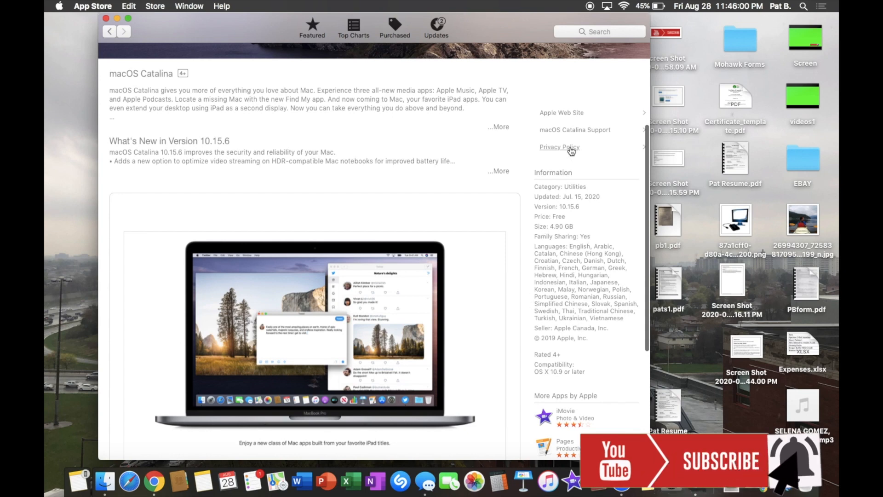
{"action": "scroll", "scroll_direction": "up", "scroll_amount": 3}
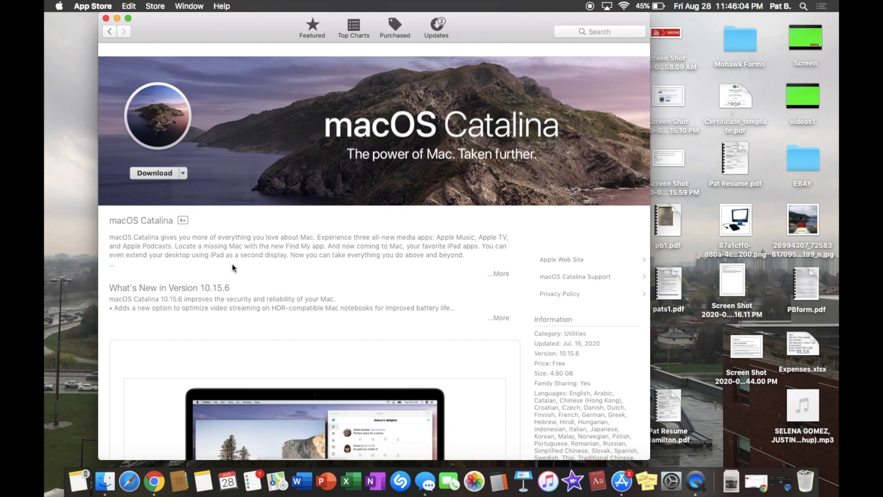
{"action": "mouse_move", "coordinate": [142, 108]}
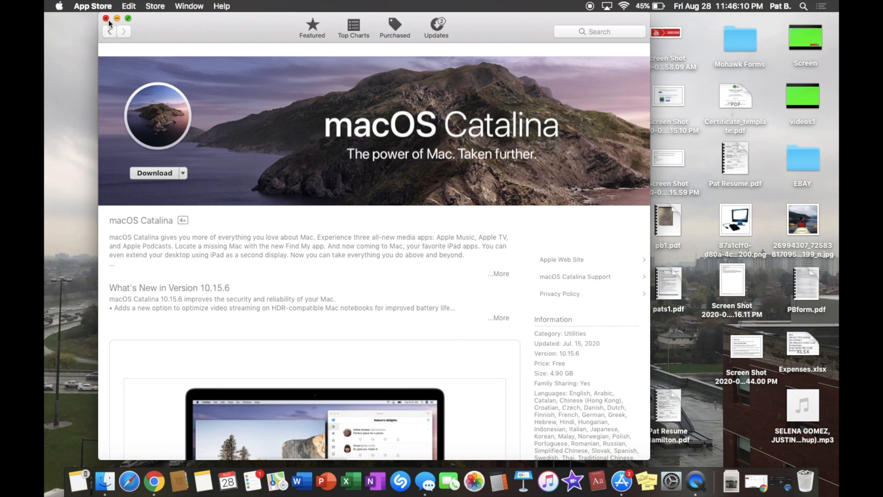
Step: Close the App Store and reopen it from the Apple menu on its pending updates
{"action": "left_click", "coordinate": [106, 19]}
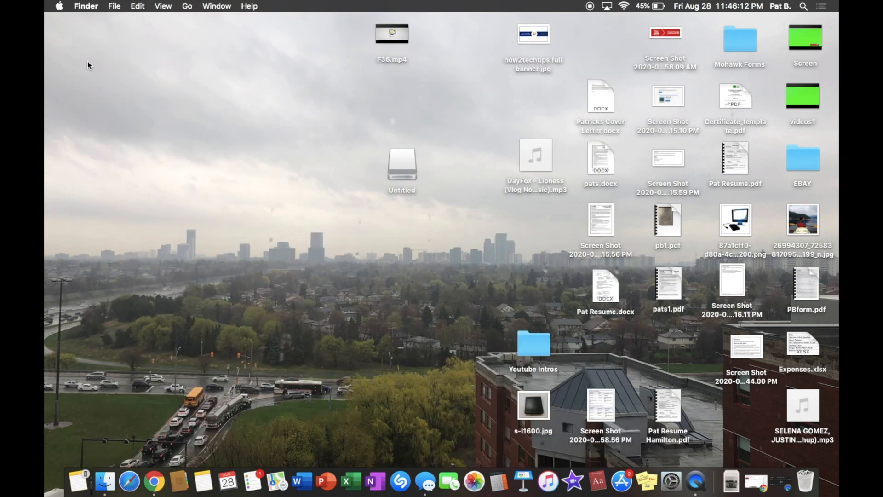
{"action": "left_click", "coordinate": [58, 6]}
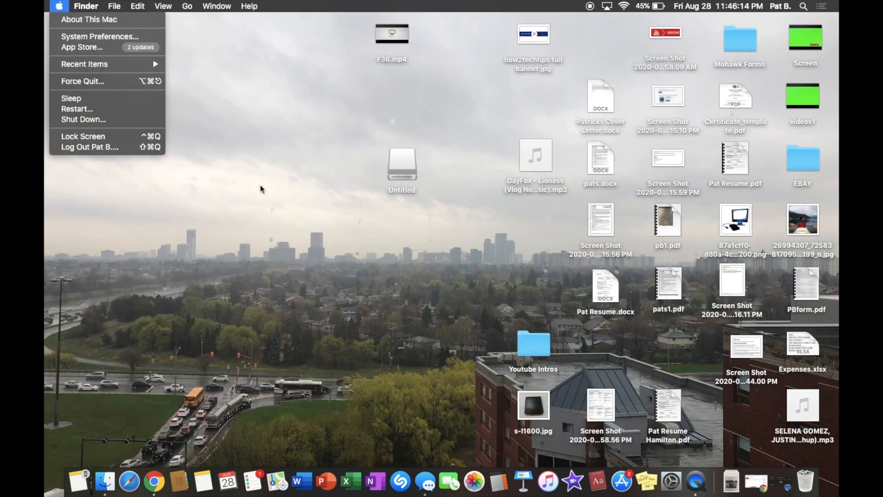
{"action": "left_click", "coordinate": [89, 20]}
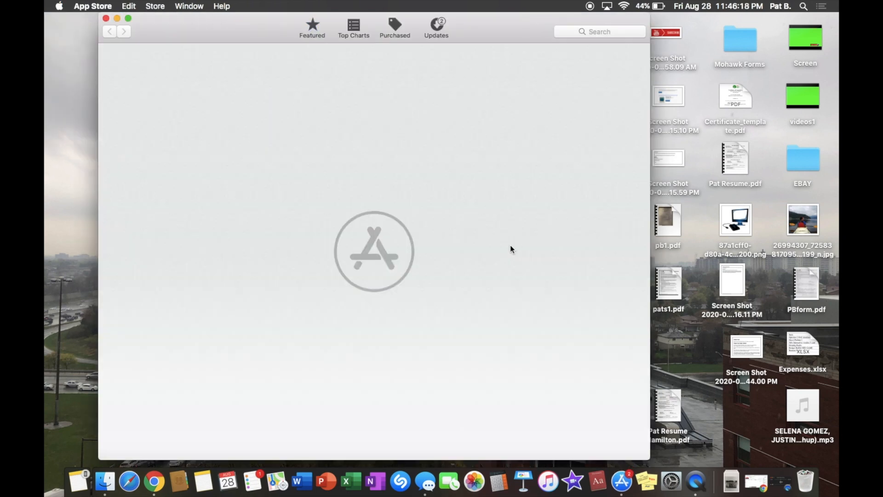
{"action": "left_click", "coordinate": [436, 27]}
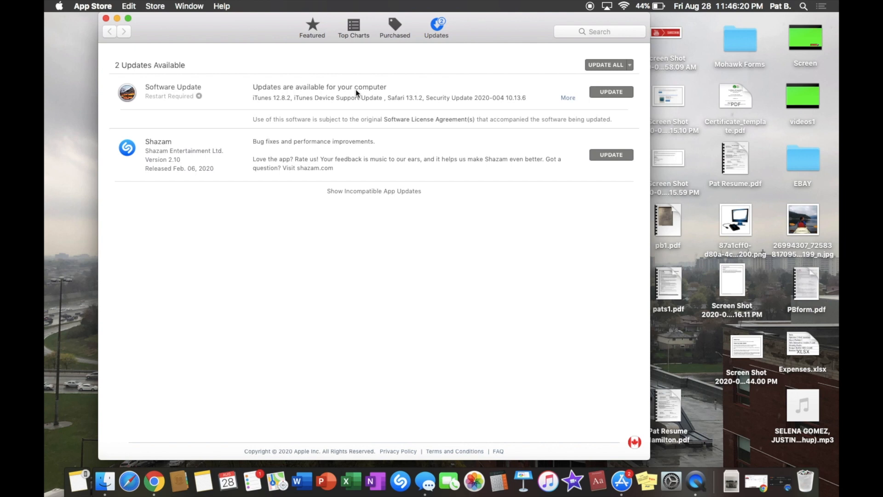
Step: Recheck About This Mac, then expand Software Update into iTunes, Safari and Security Update items
{"action": "left_click", "coordinate": [58, 7]}
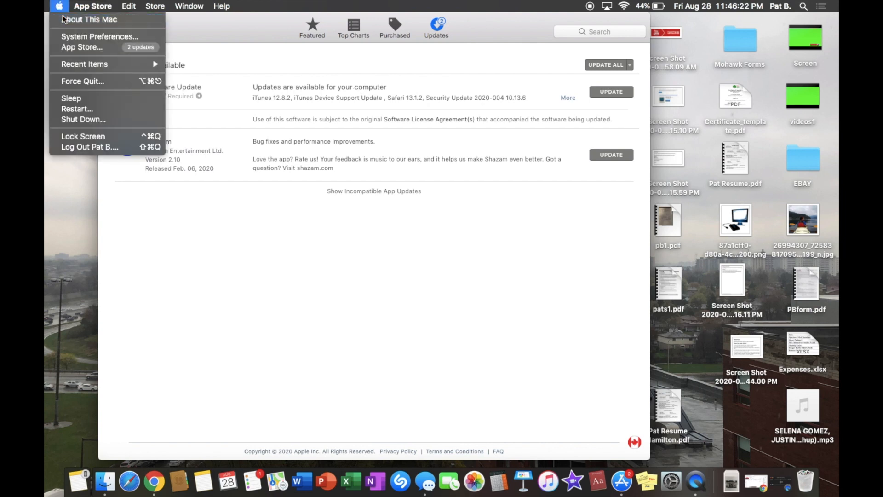
{"action": "left_click", "coordinate": [90, 20]}
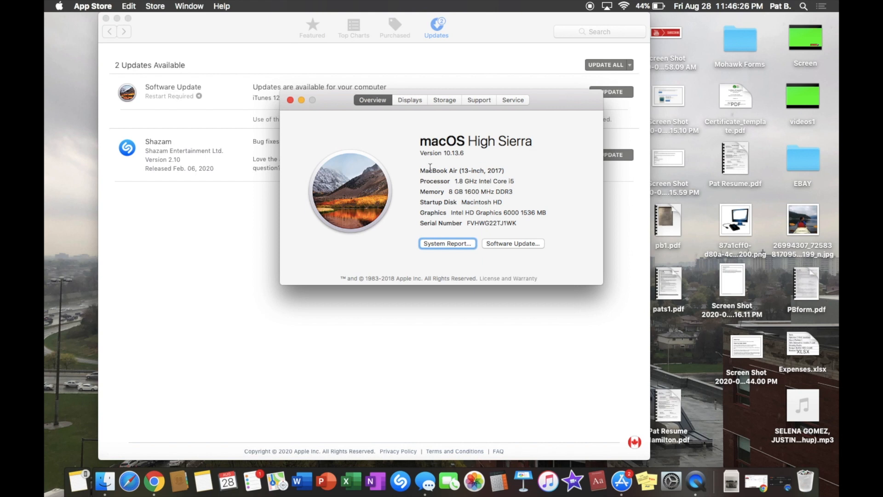
{"action": "left_click", "coordinate": [291, 100]}
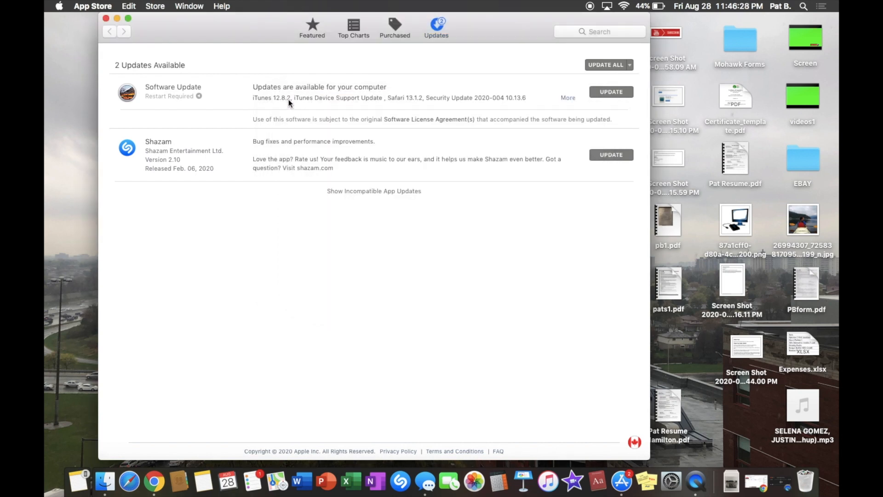
{"action": "left_click", "coordinate": [568, 98]}
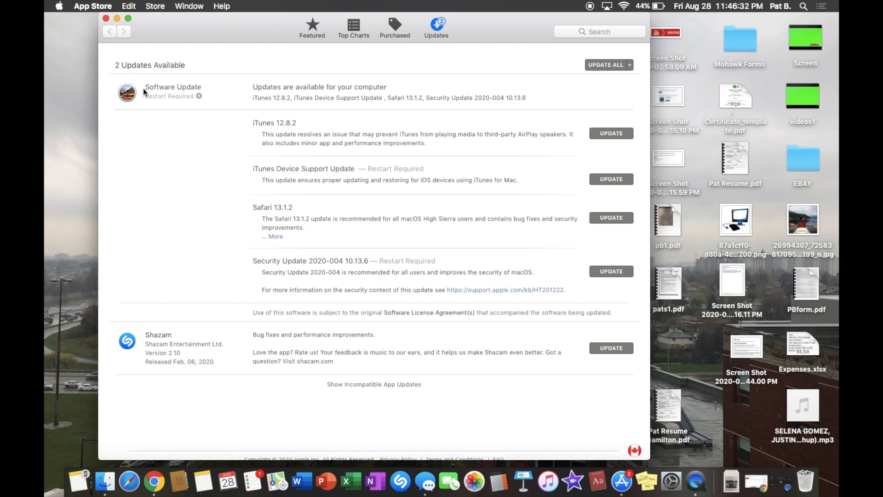
{"action": "mouse_move", "coordinate": [287, 14]}
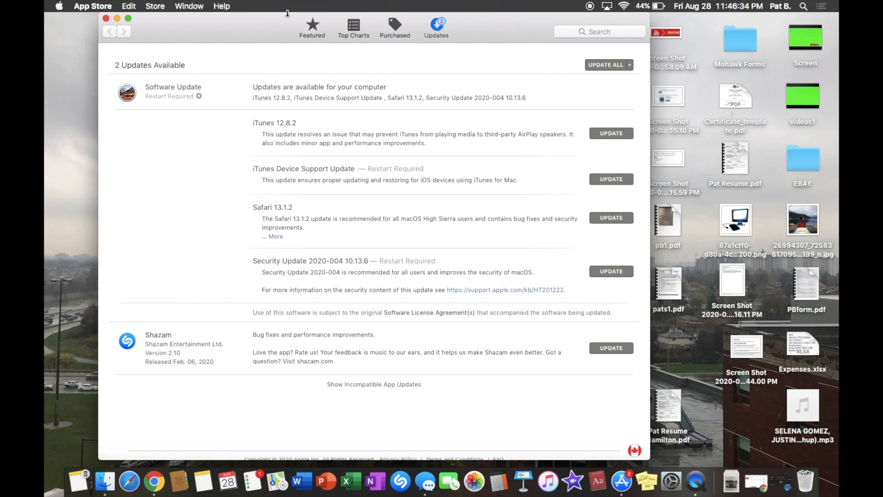
Step: Search 'mac os' again and reopen the macOS Catalina page with its free 4.90 GB download
{"action": "type", "text": "mac os"}
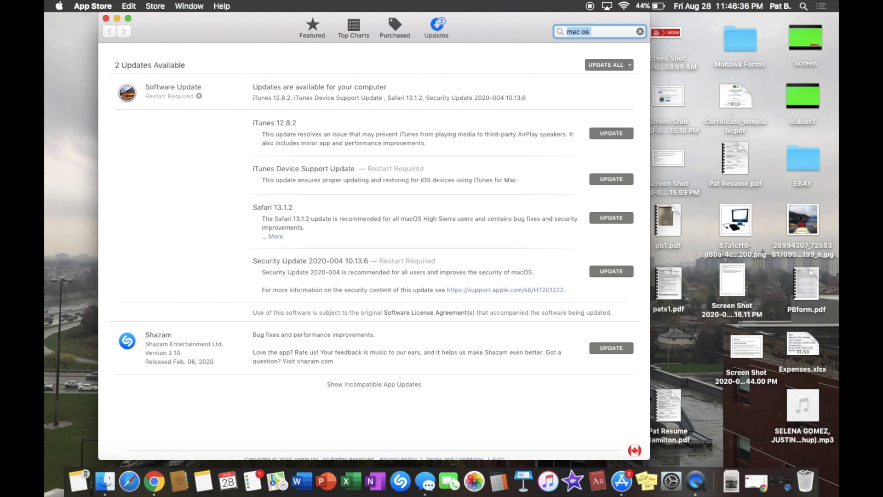
{"action": "key", "text": "Return"}
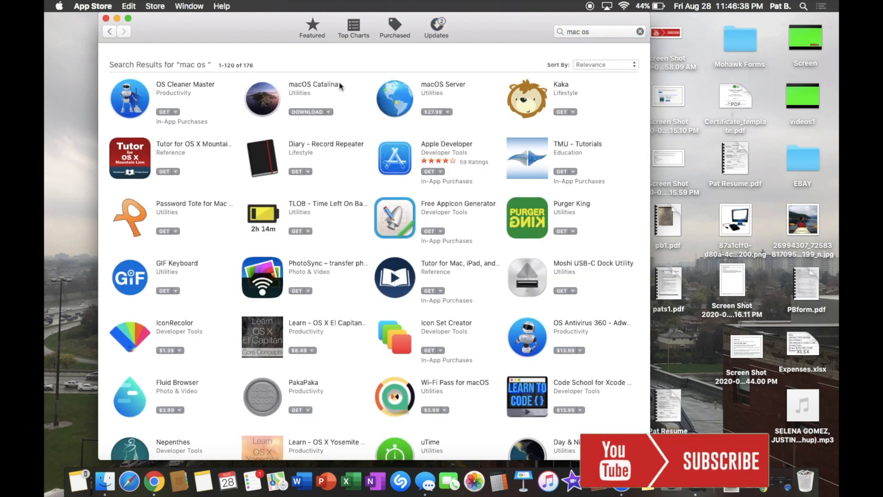
{"action": "left_click", "coordinate": [313, 85]}
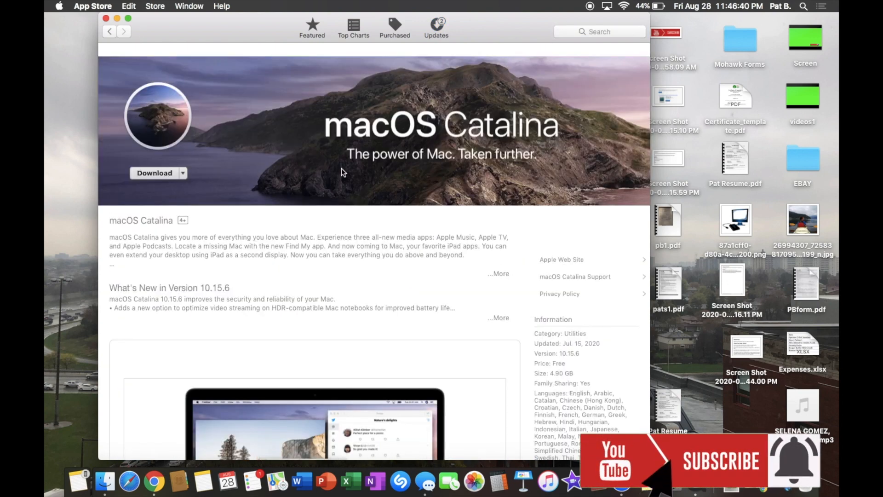
{"action": "mouse_move", "coordinate": [276, 314]}
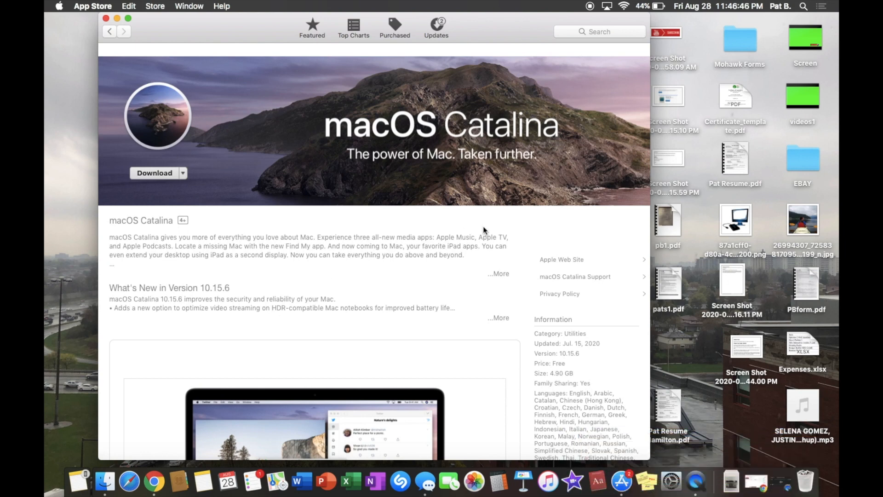
{"action": "scroll", "scroll_direction": "down", "scroll_amount": 3}
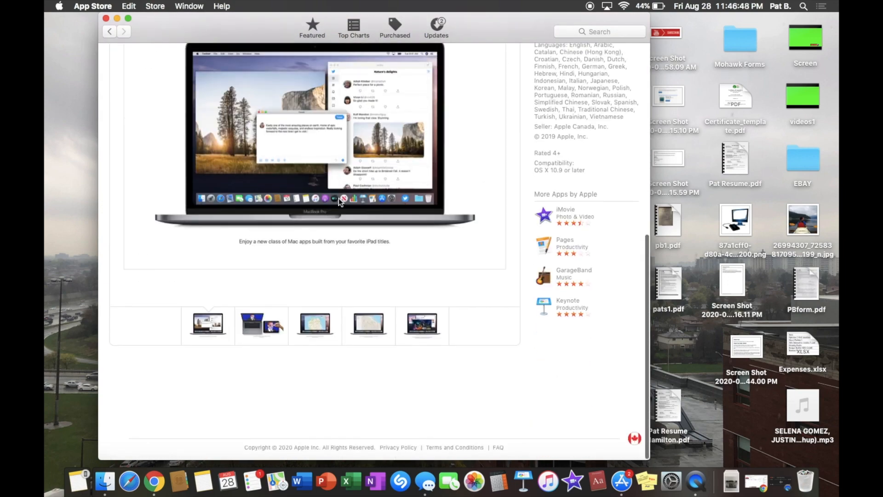
{"action": "scroll", "scroll_direction": "up", "scroll_amount": 3}
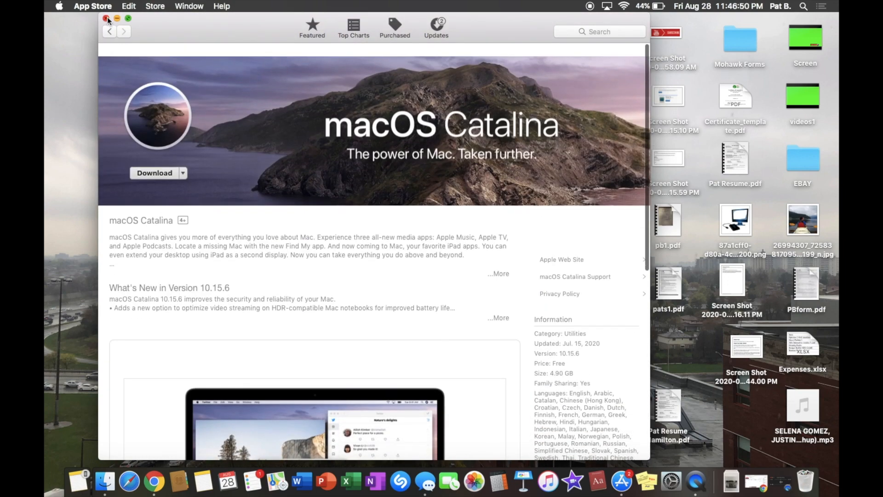
Step: Close the App Store window, returning to the Finder desktop
{"action": "left_click", "coordinate": [107, 18]}
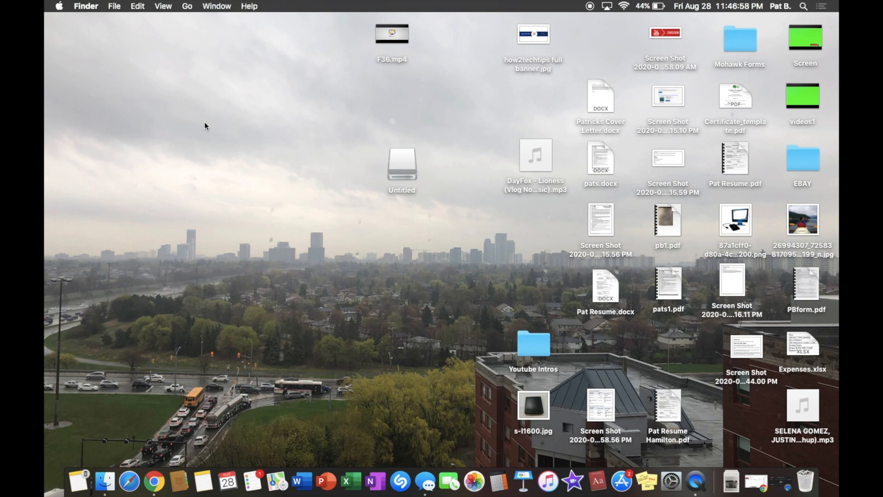
{"action": "mouse_move", "coordinate": [219, 121]}
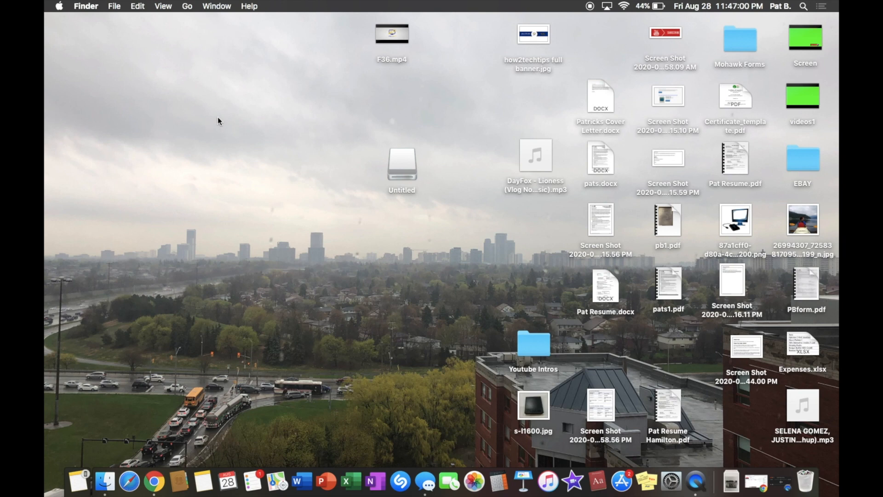